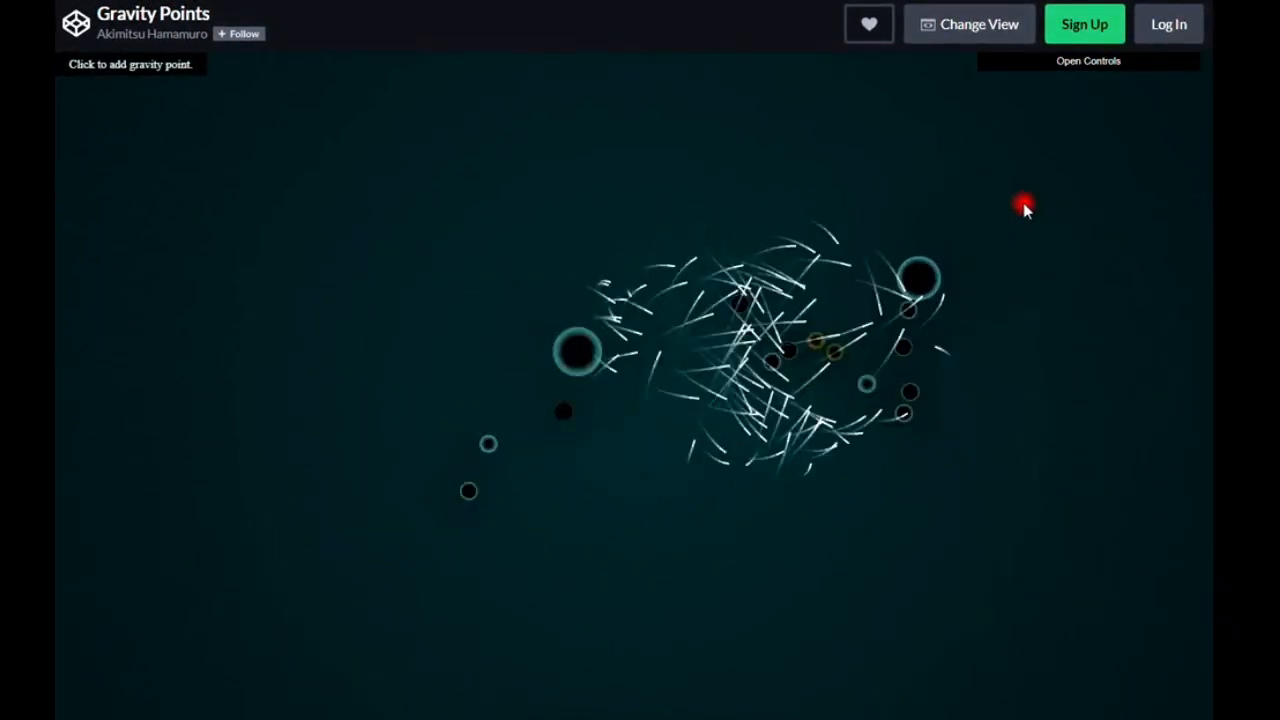
{"action": "mouse_move", "coordinate": [1062, 362]}
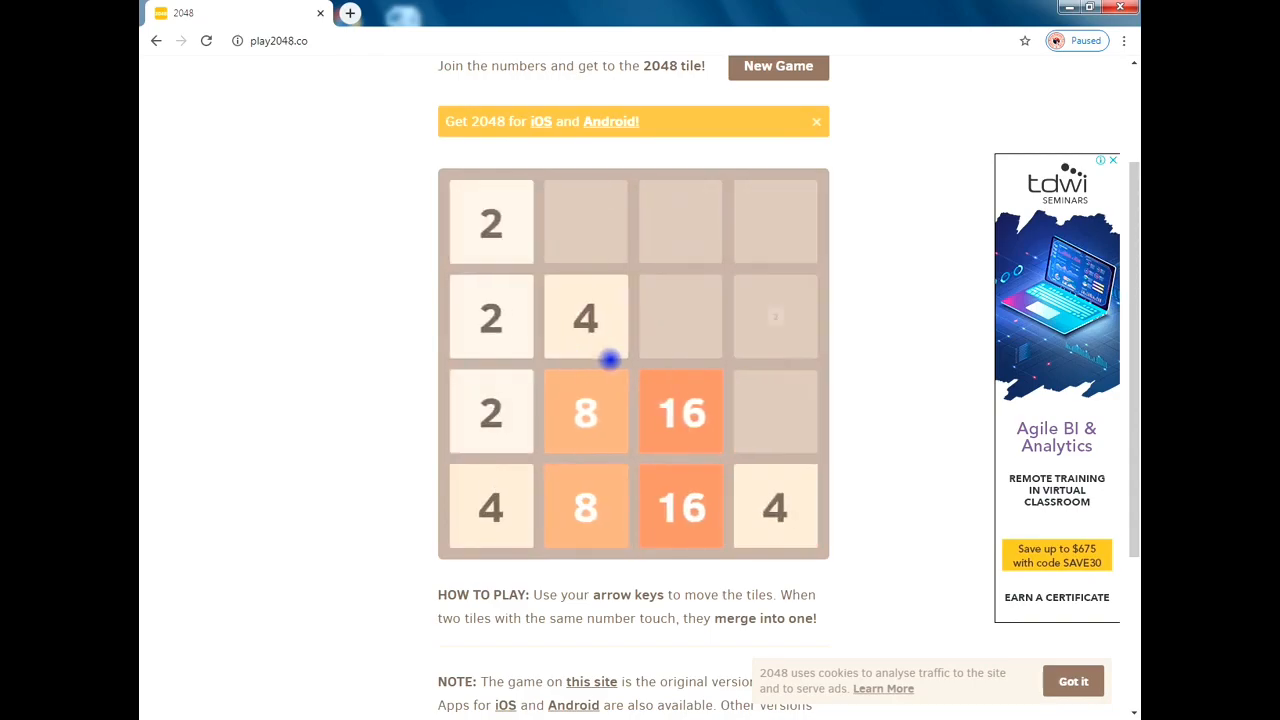
Slide the tiles up, down and left to merge the 8s and higher toward a 128 tile.
{"action": "key", "text": "up"}
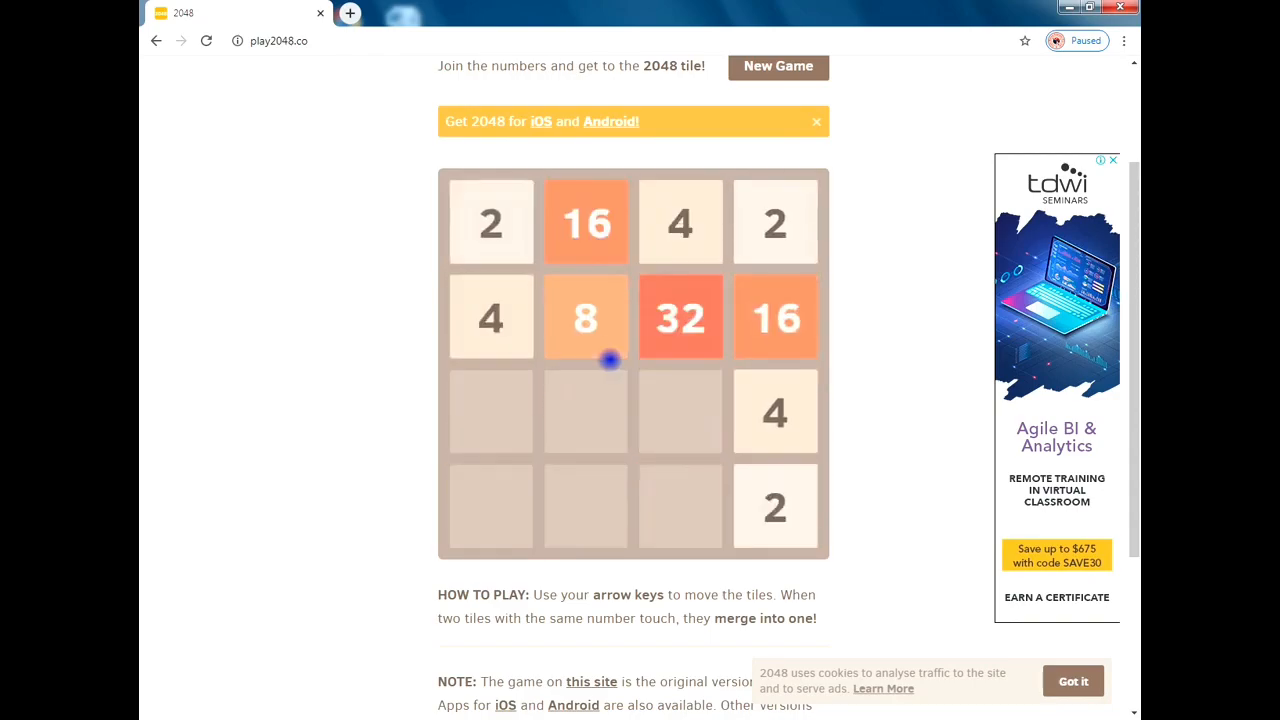
{"action": "key", "text": "Down"}
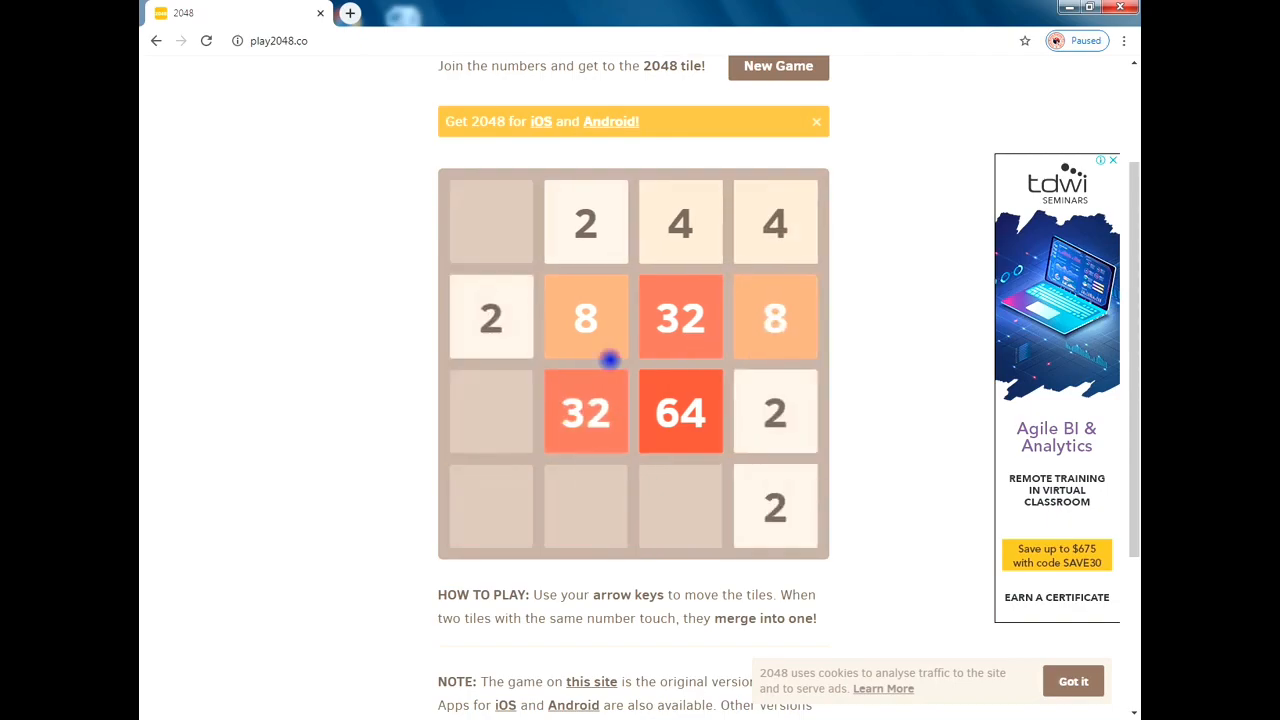
{"action": "key", "text": "Down"}
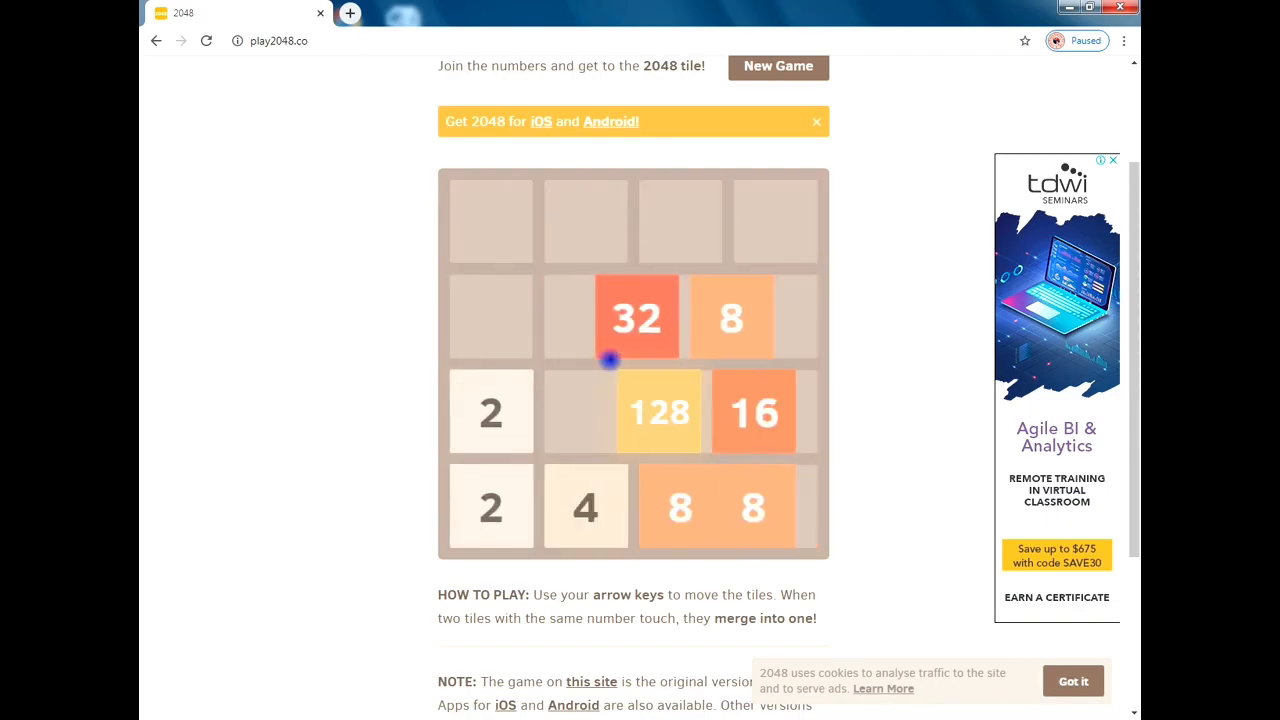
{"action": "key", "text": "Left"}
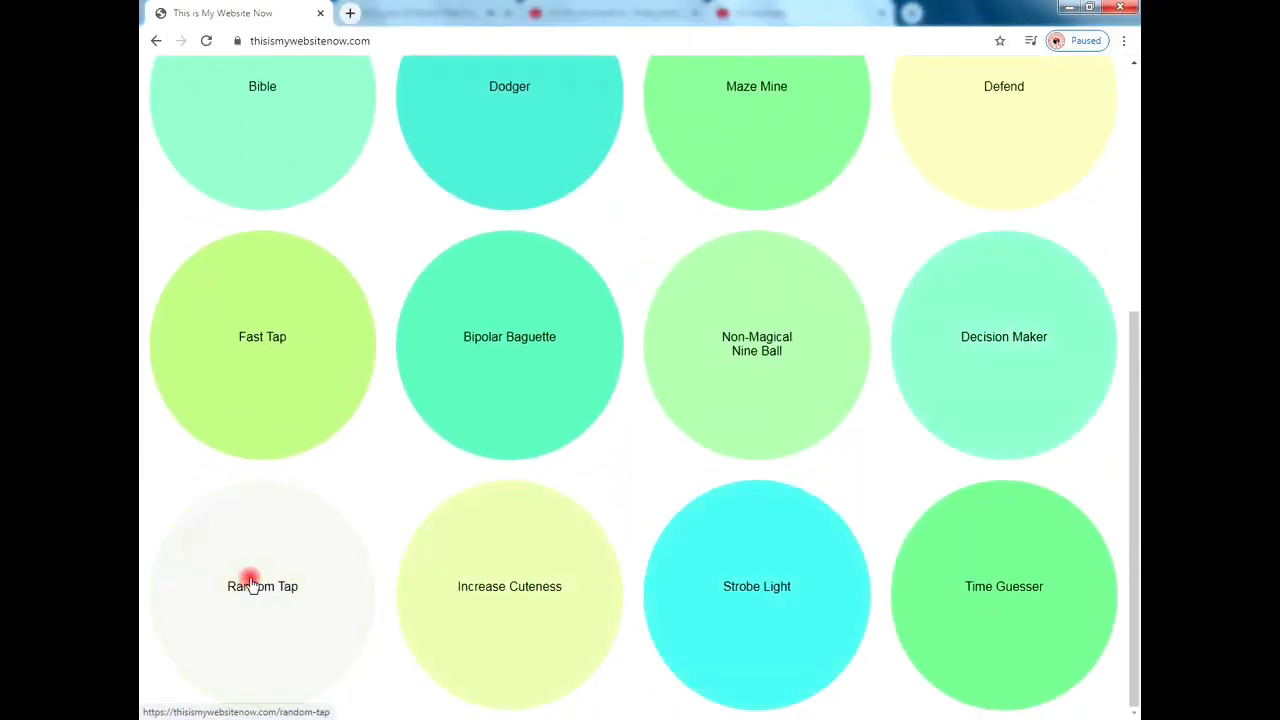
Try Random Tap by tapping its target square, then pick the Defend game from the list.
{"action": "left_click", "coordinate": [262, 586]}
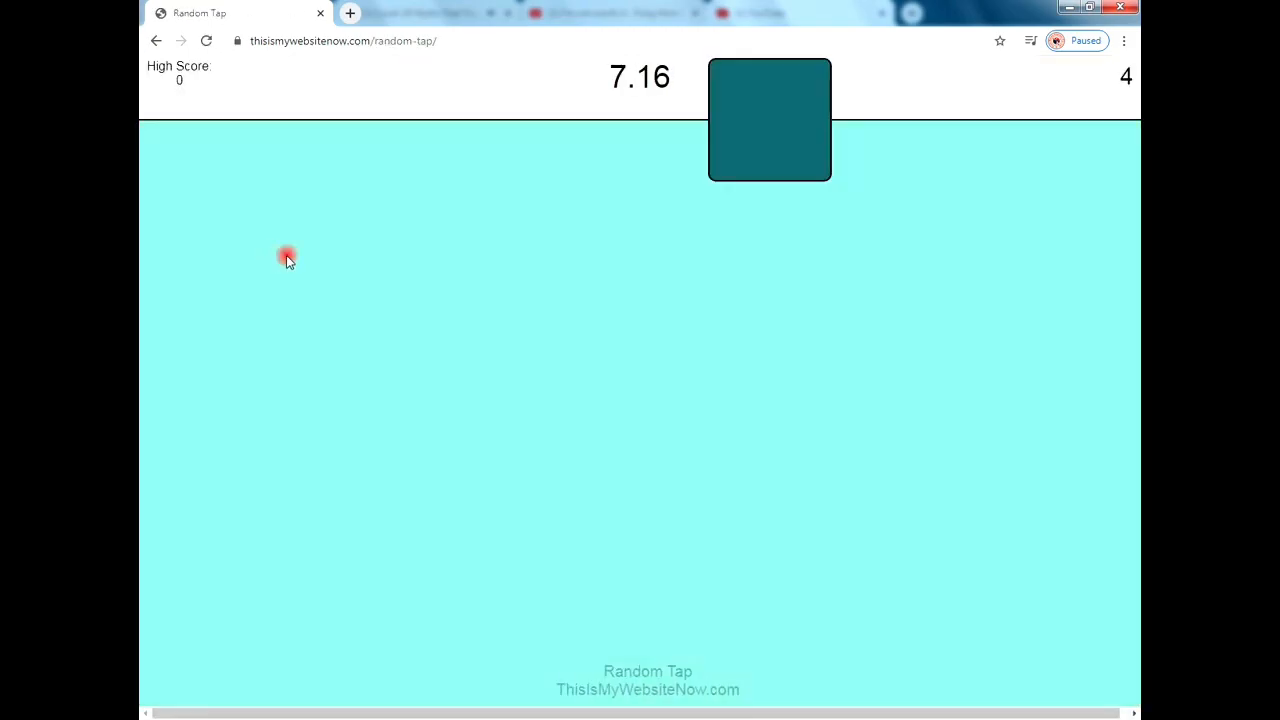
{"action": "left_click", "coordinate": [768, 120]}
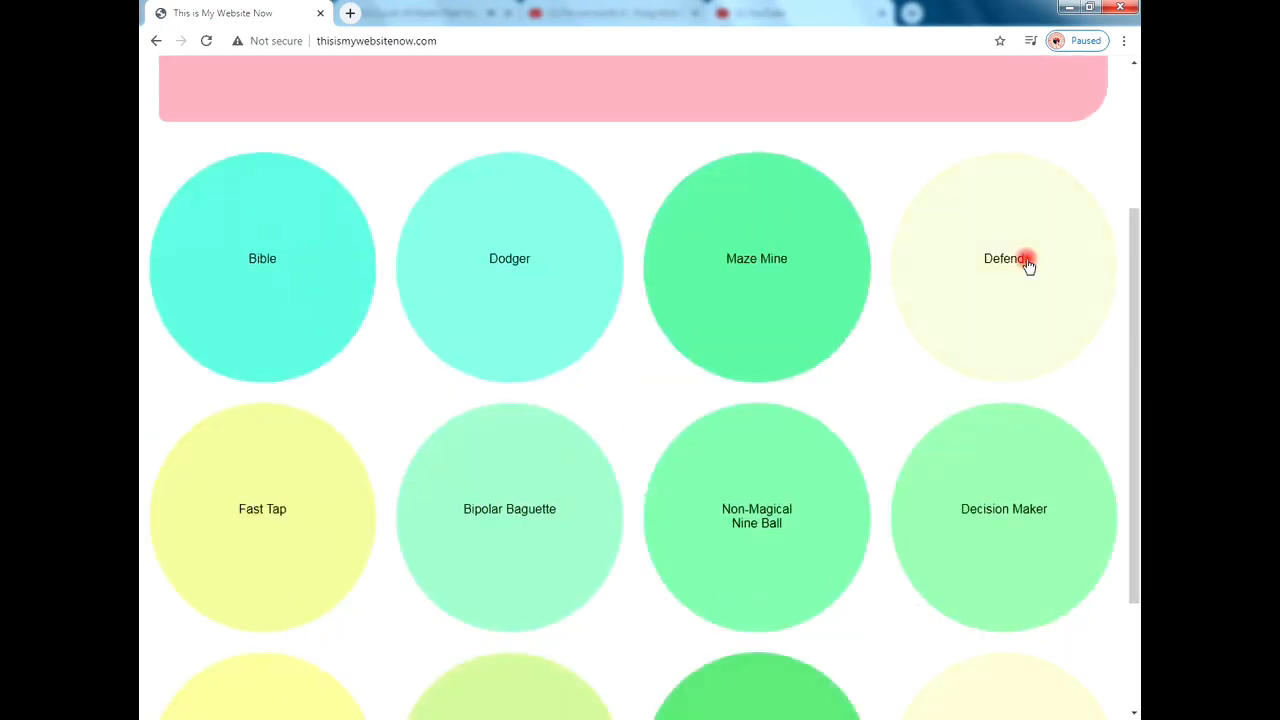
{"action": "left_click", "coordinate": [1004, 258]}
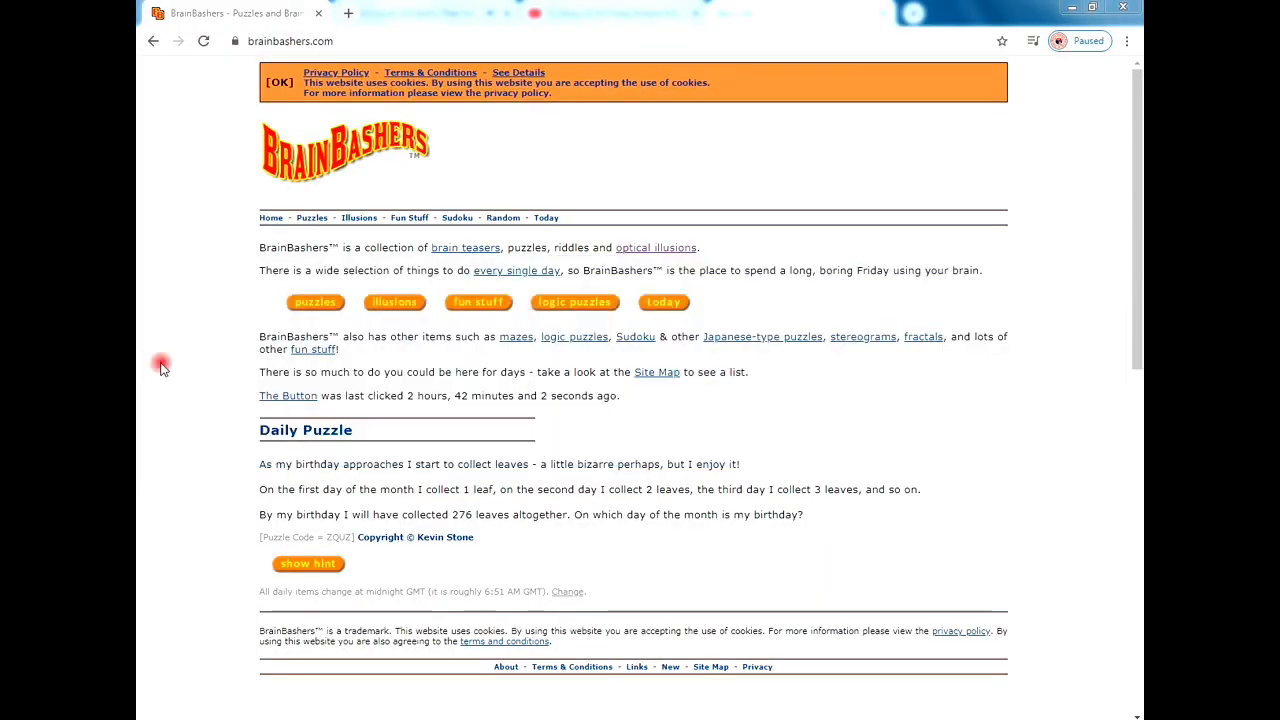
Browse the Optical Illusions collection and view the Vertical Pattern illusion.
{"action": "left_click", "coordinate": [392, 302]}
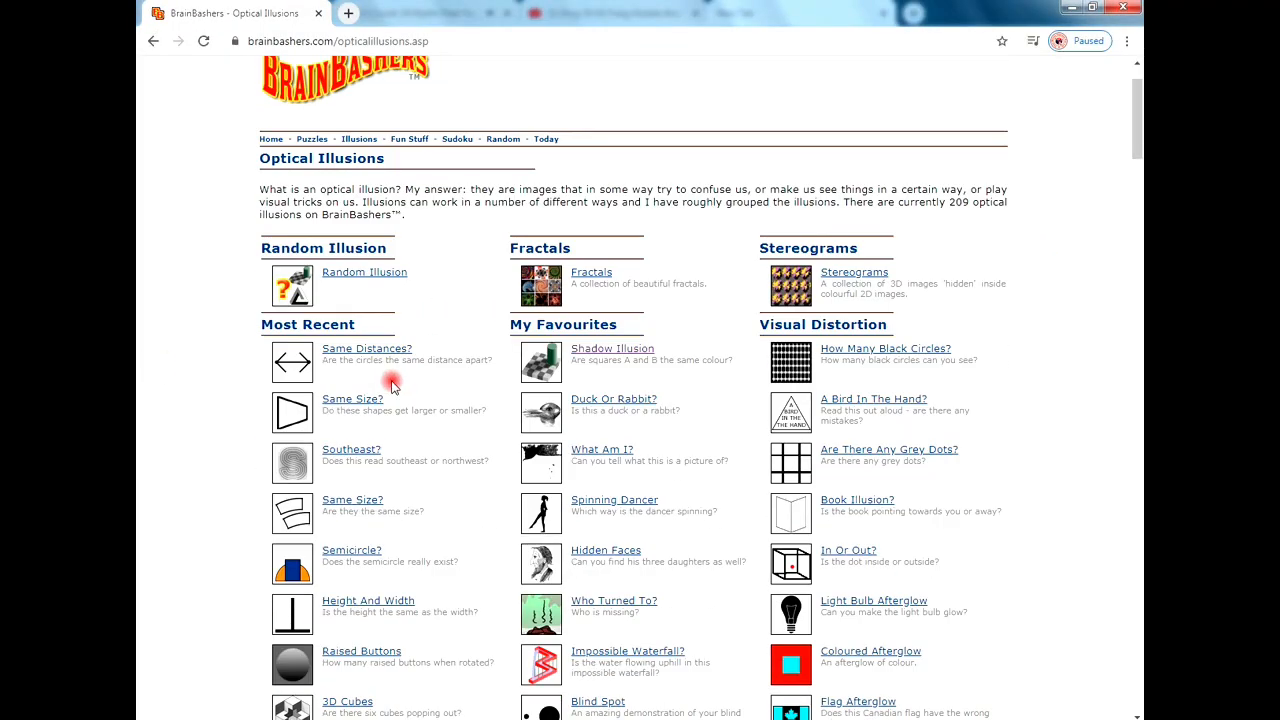
{"action": "scroll", "scroll_direction": "down", "scroll_amount": 3}
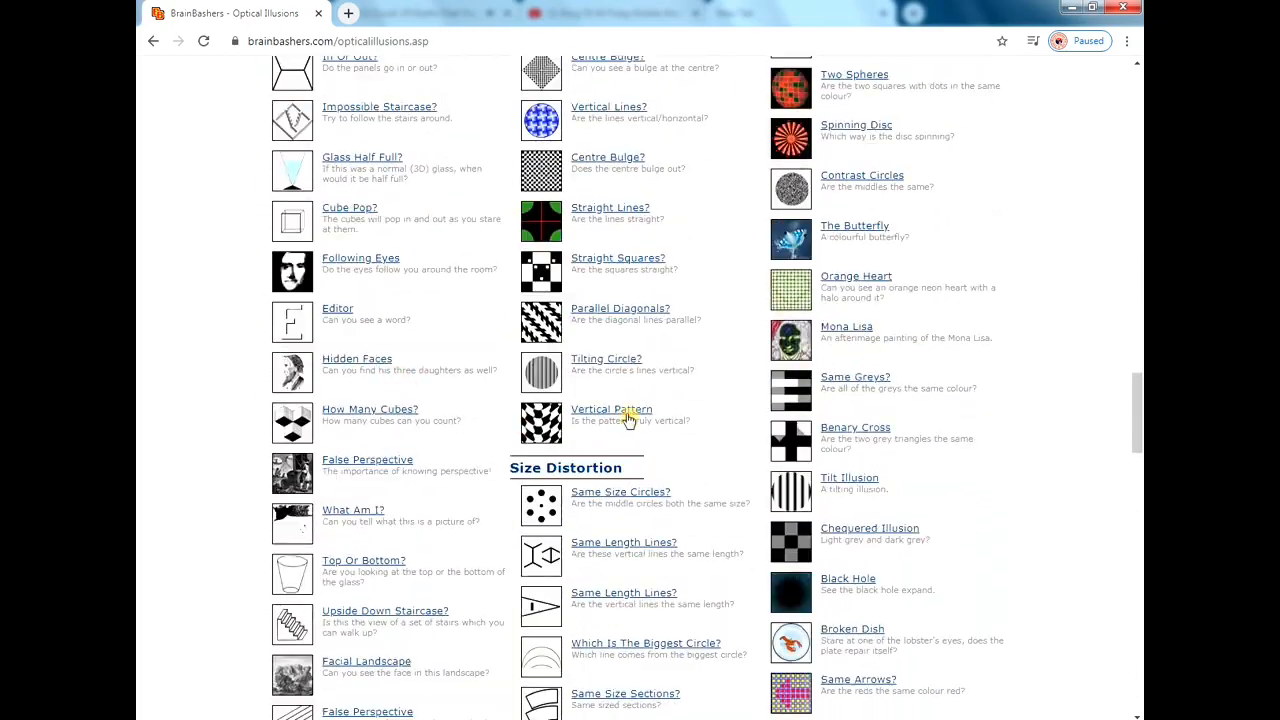
{"action": "left_click", "coordinate": [612, 408]}
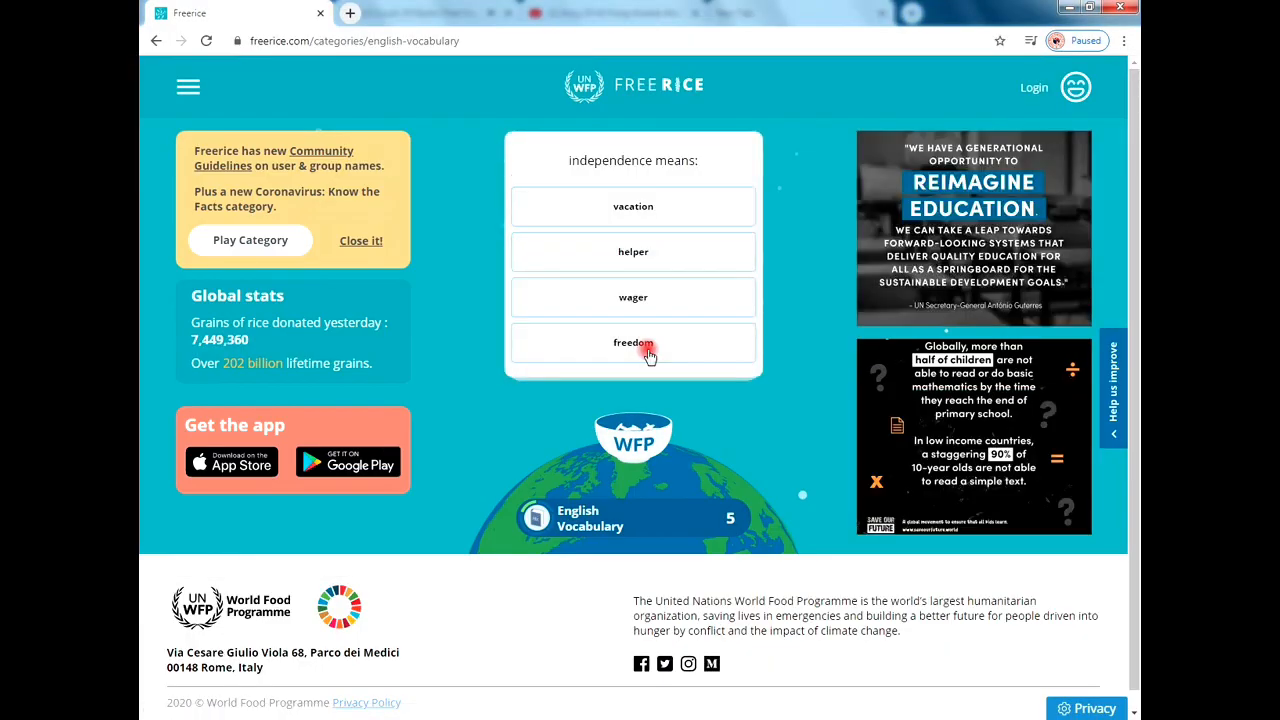
Answer independence→freedom, nation→country, chatty, and buddy→pal.
{"action": "left_click", "coordinate": [632, 344]}
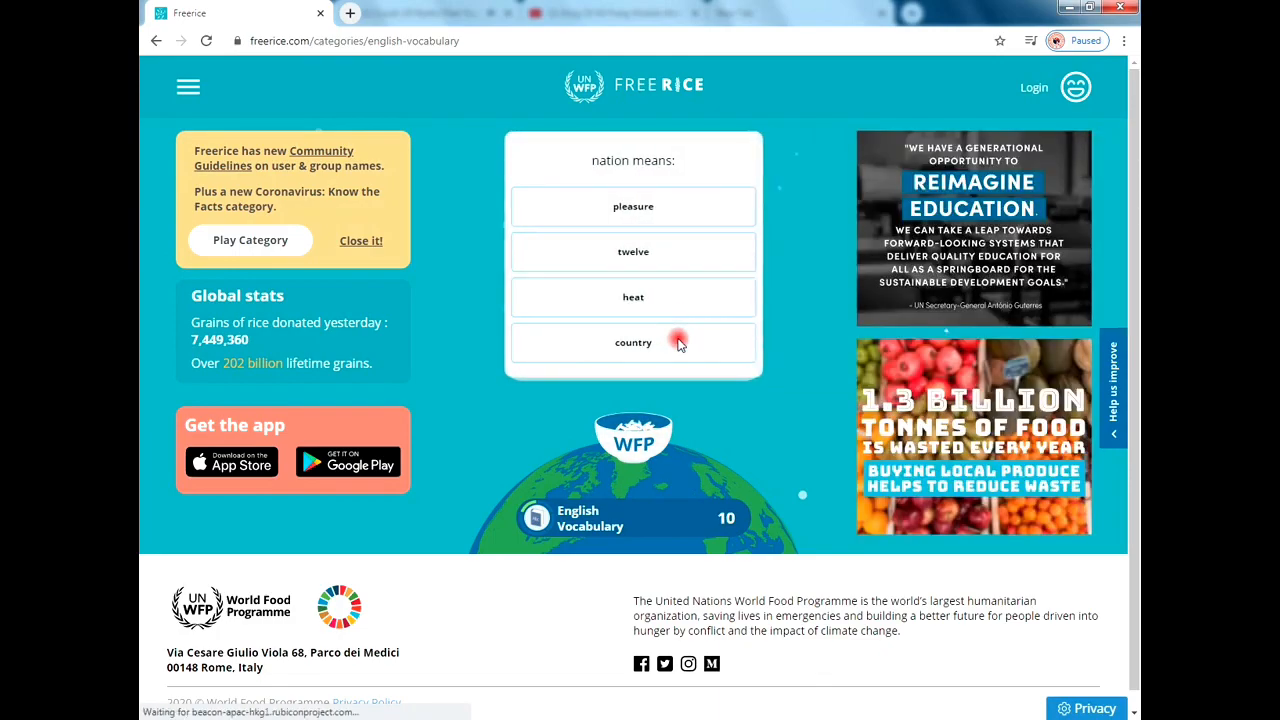
{"action": "left_click", "coordinate": [632, 342]}
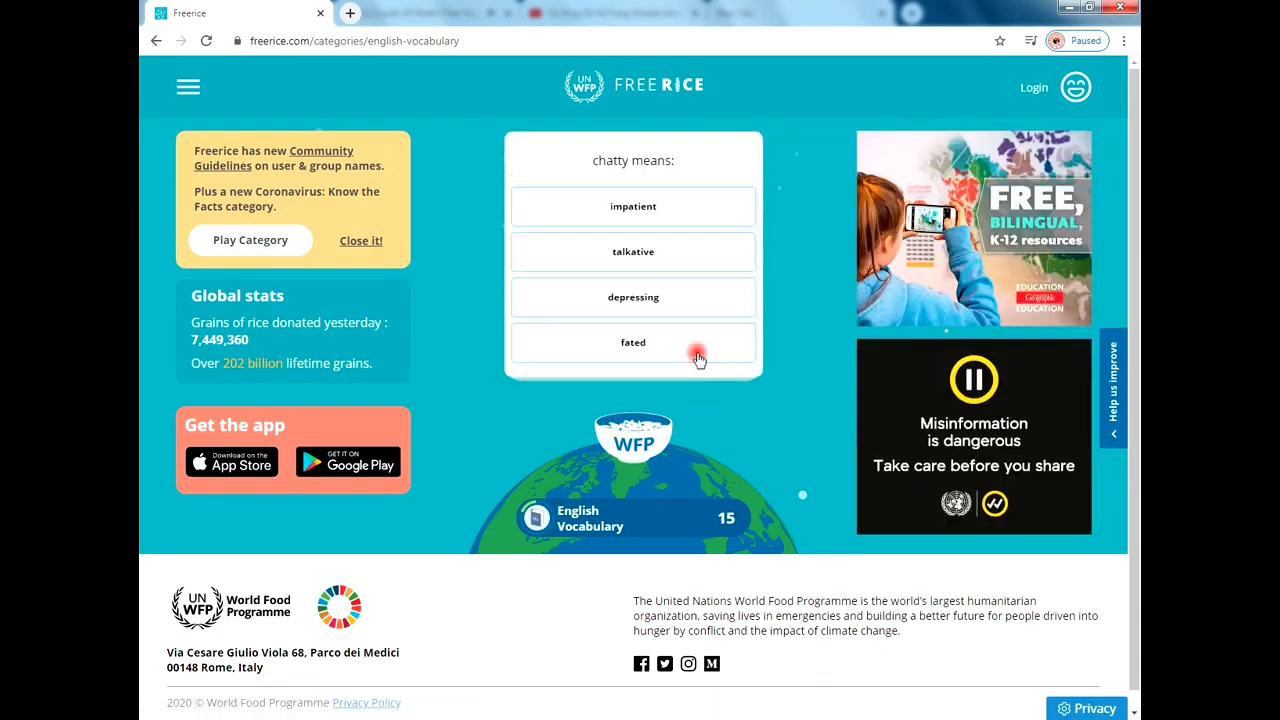
{"action": "left_click", "coordinate": [632, 342]}
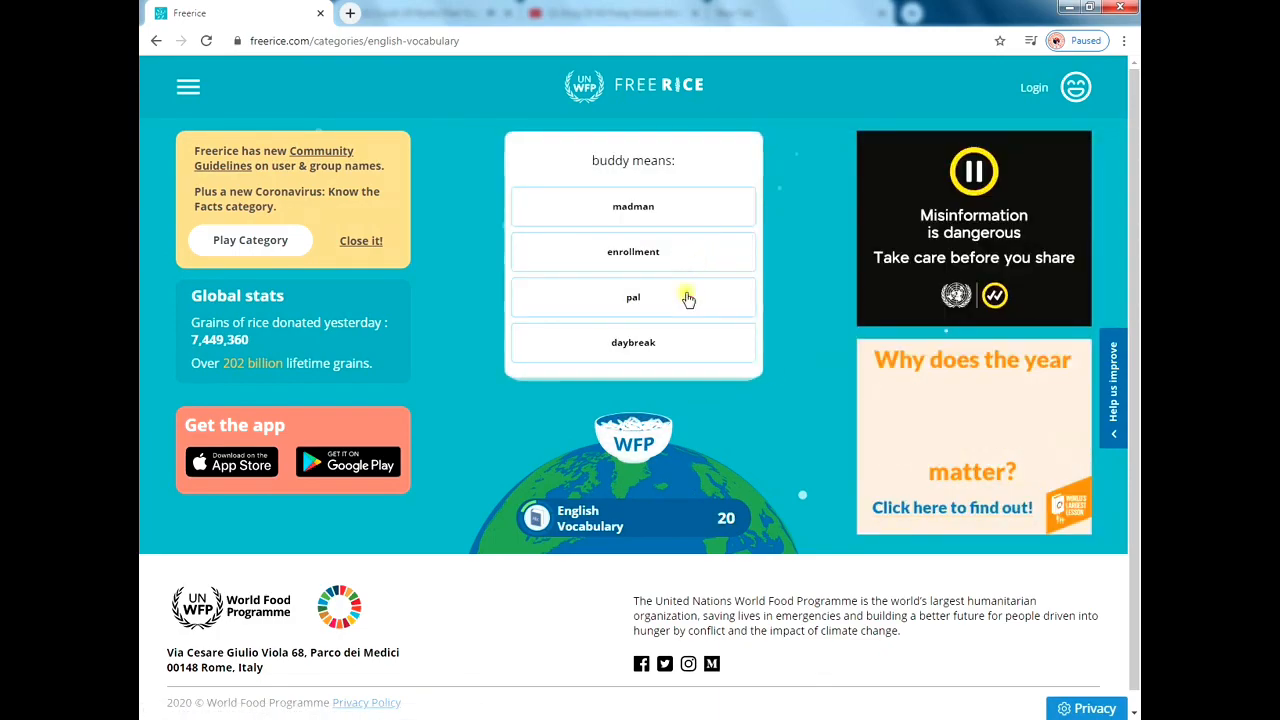
{"action": "left_click", "coordinate": [632, 296]}
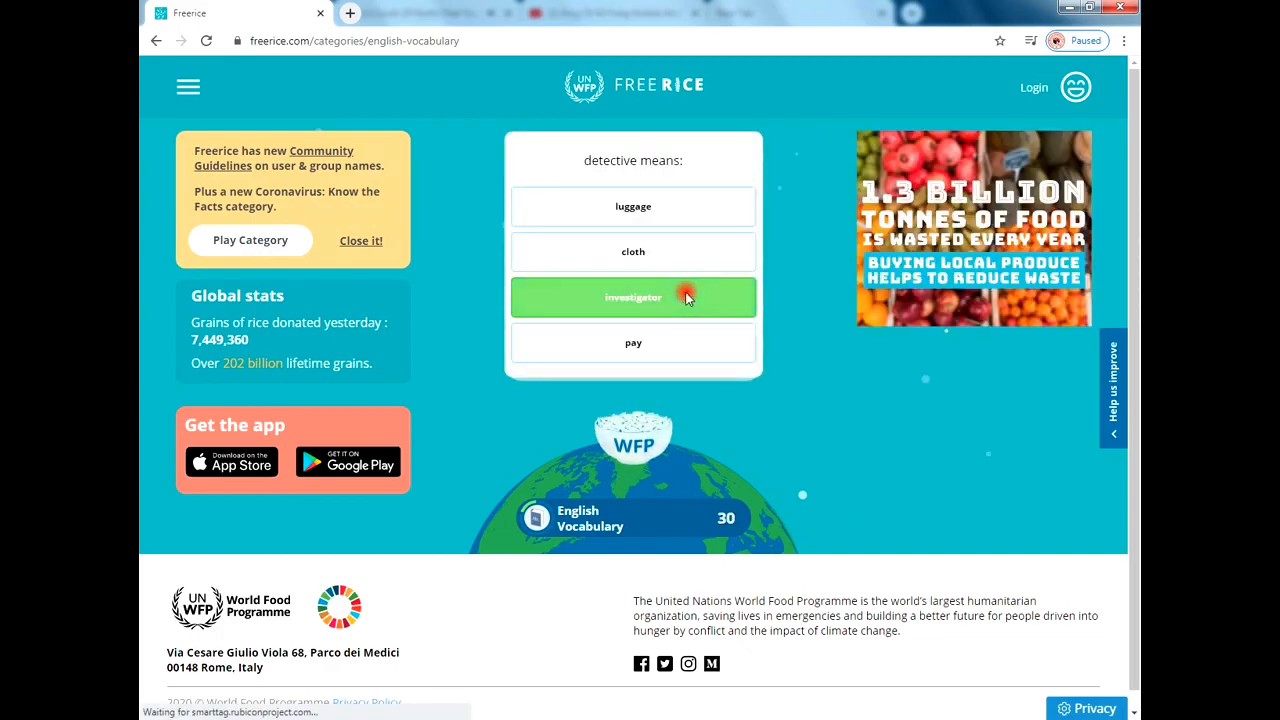
Answer detective→investigator, maiden, dependable→trustworthy, and the next word, reaching 55 grains.
{"action": "left_click", "coordinate": [632, 296]}
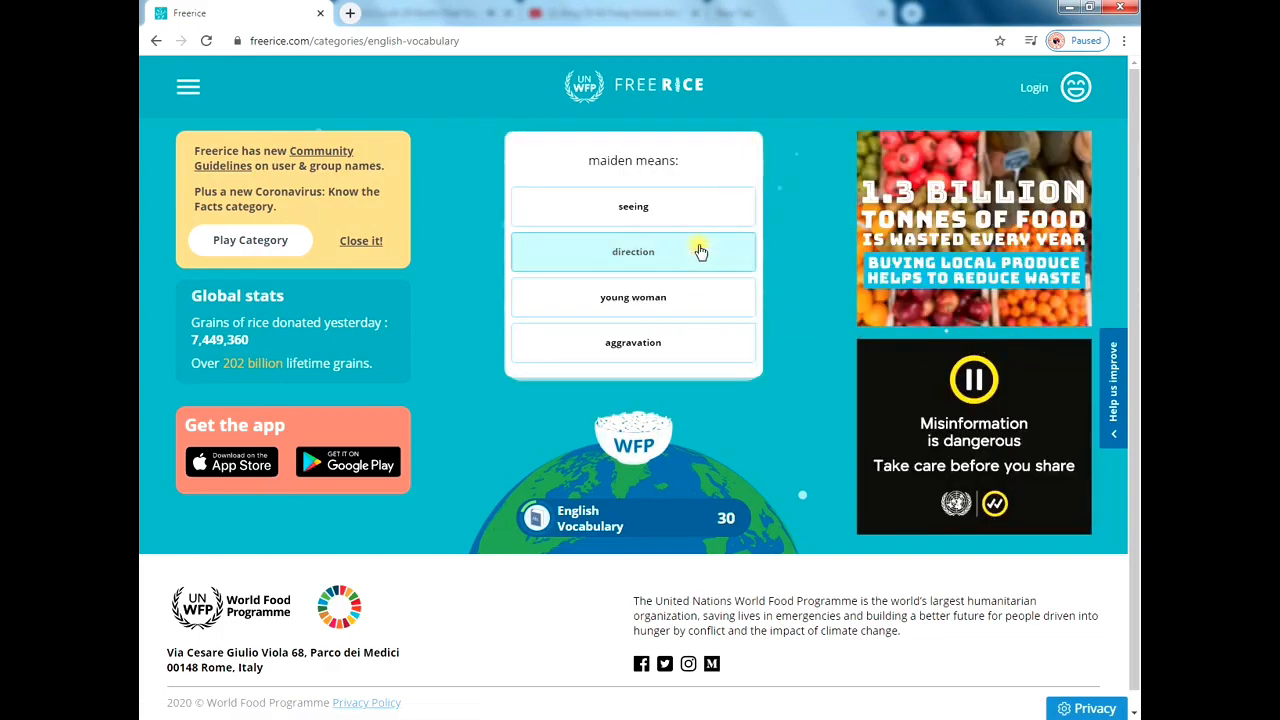
{"action": "left_click", "coordinate": [632, 252]}
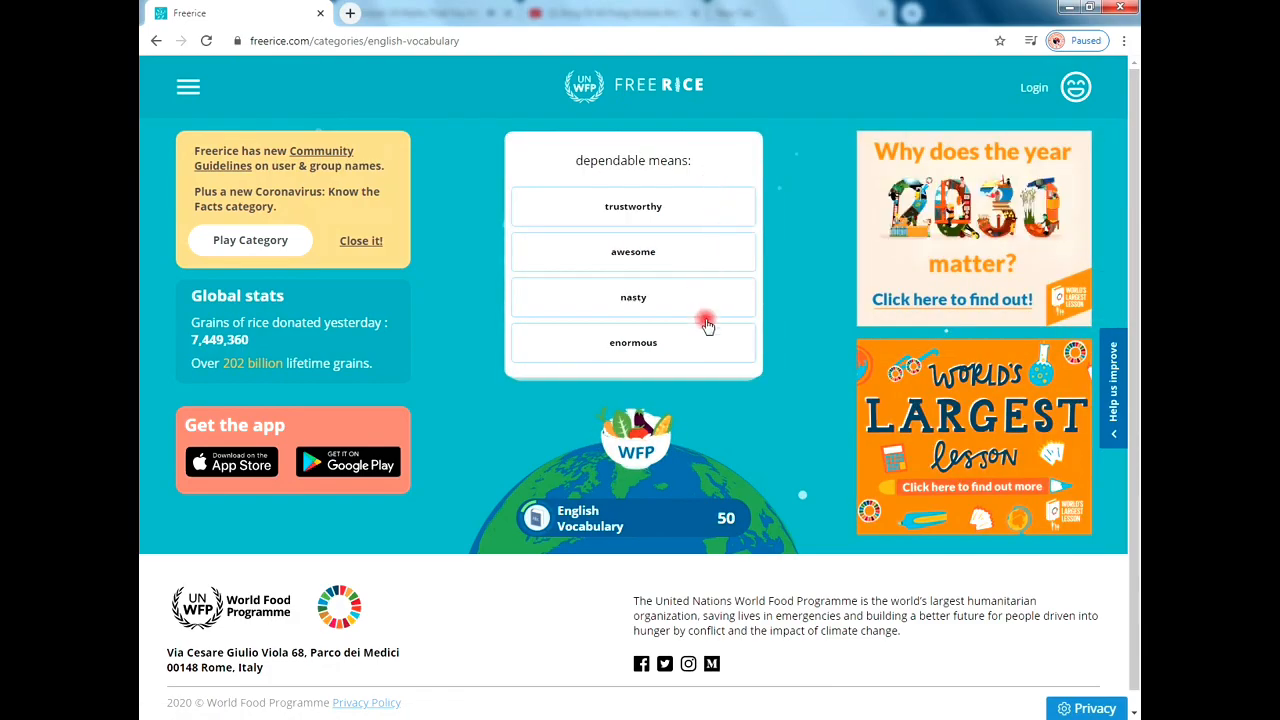
{"action": "left_click", "coordinate": [632, 206]}
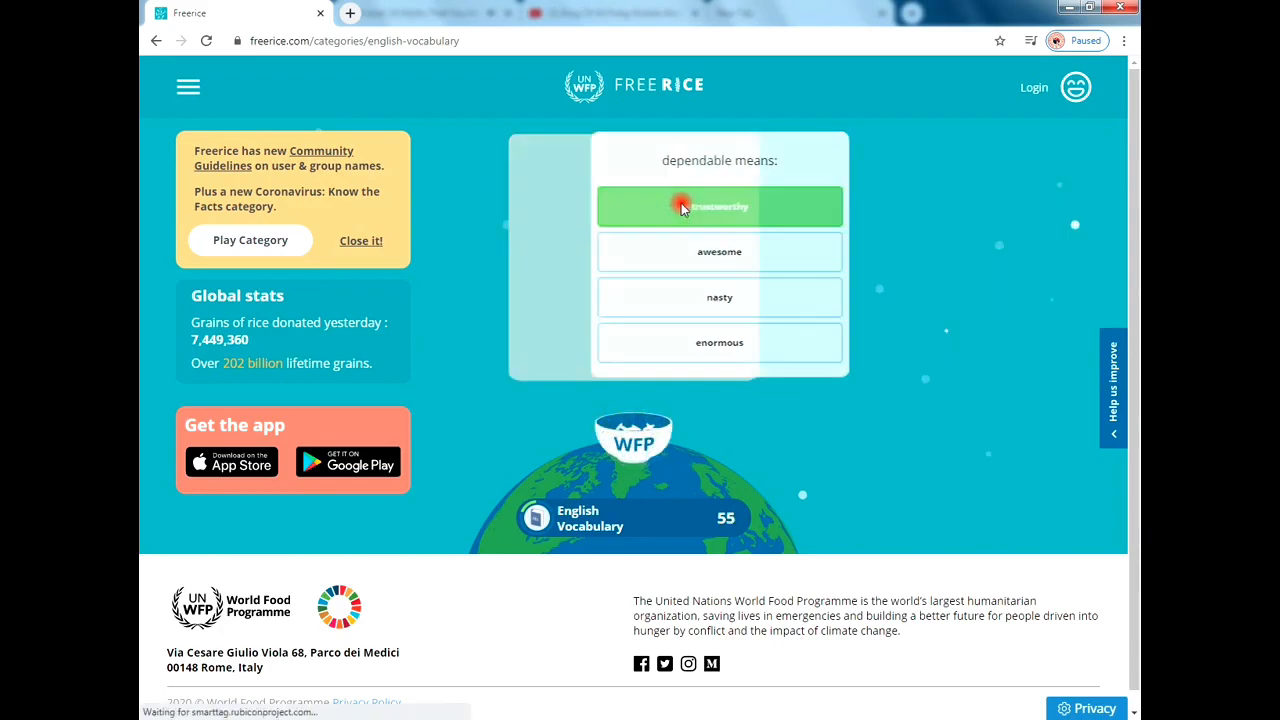
{"action": "left_click", "coordinate": [720, 206]}
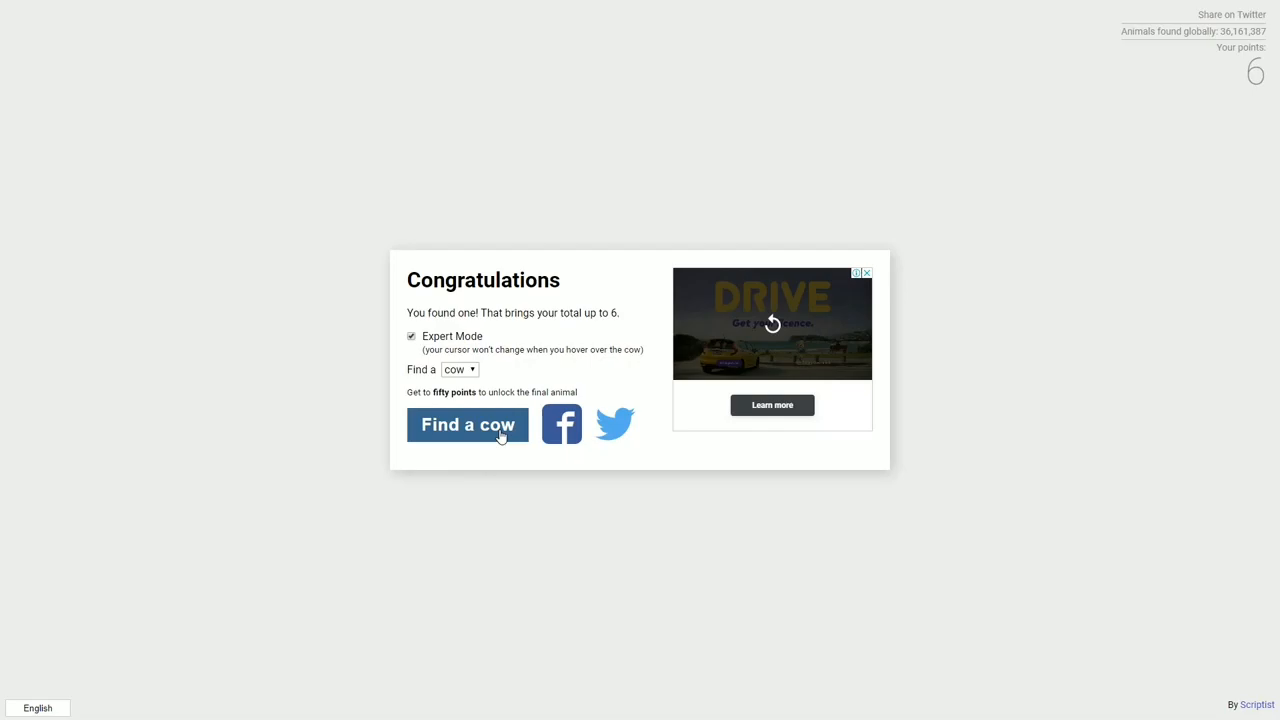
Start a new hunt for another hidden cow with Find a cow.
{"action": "left_click", "coordinate": [468, 424]}
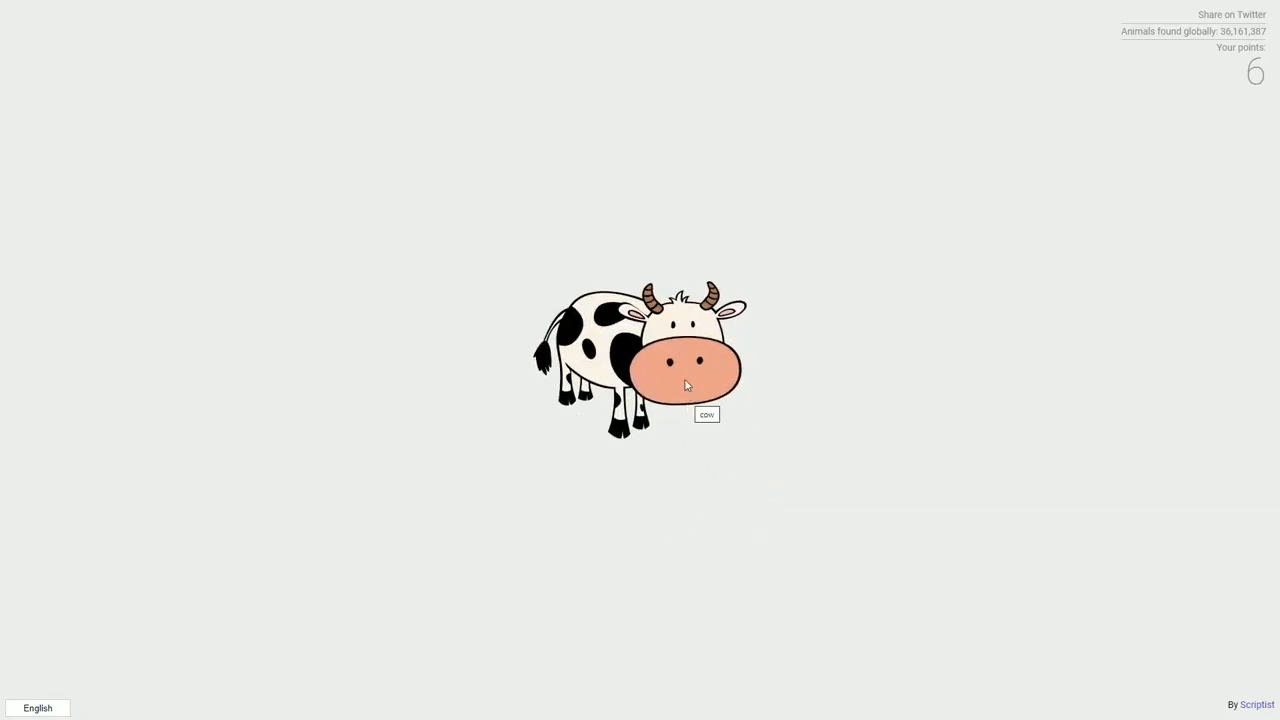